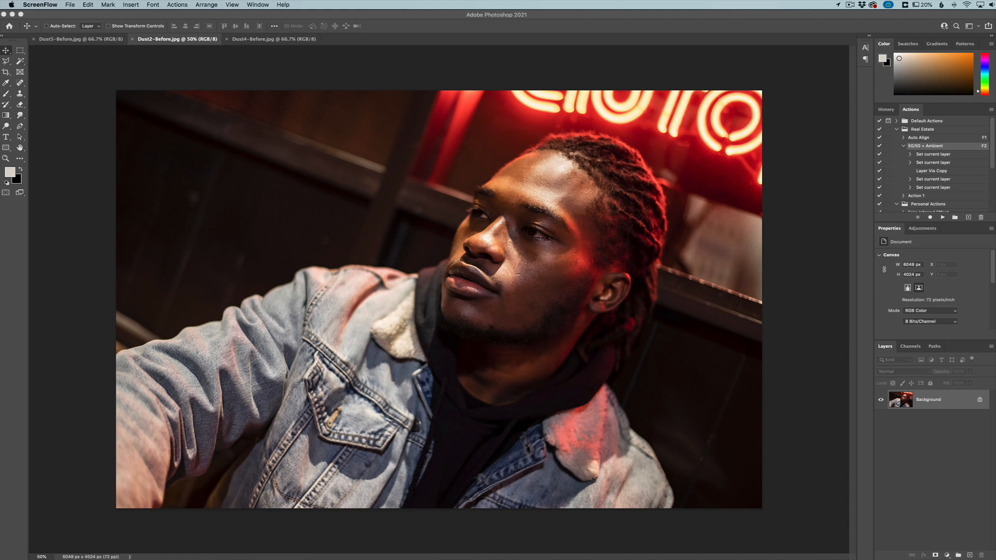
mouse_move(791, 178)
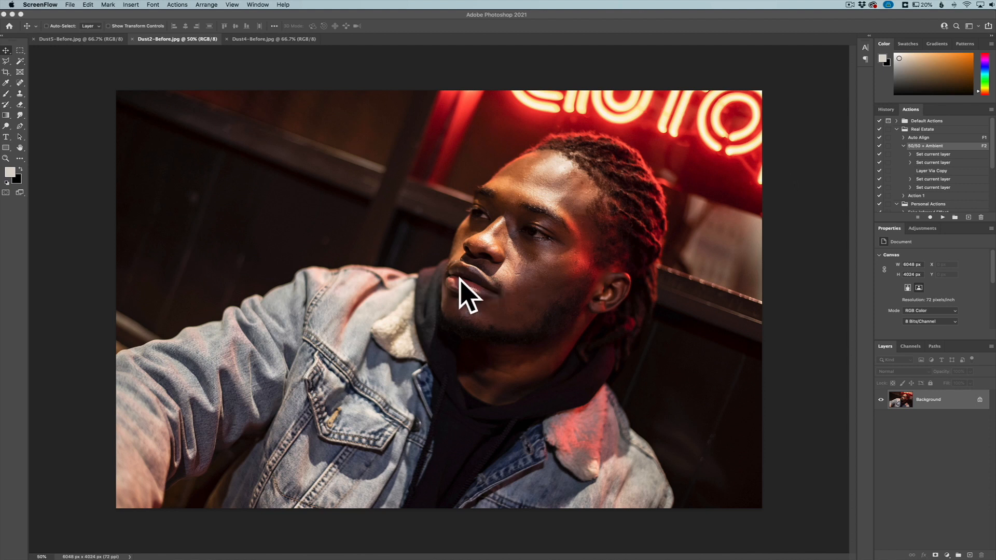
mouse_move(698, 179)
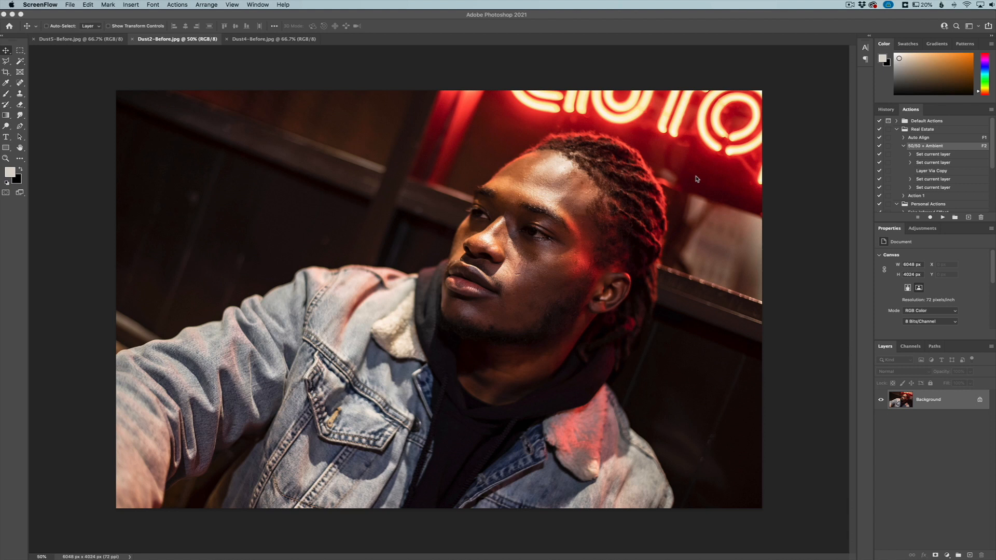
mouse_move(634, 114)
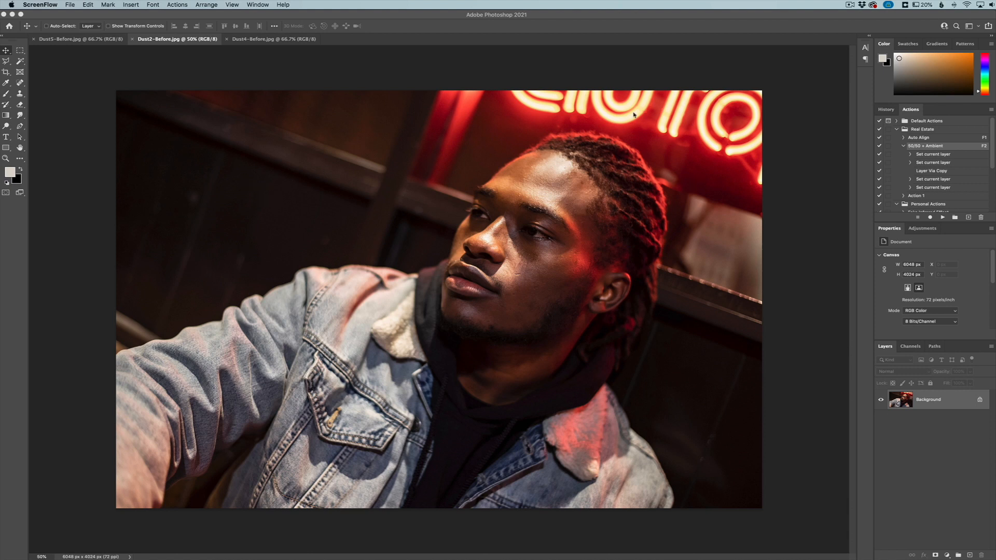
mouse_move(596, 125)
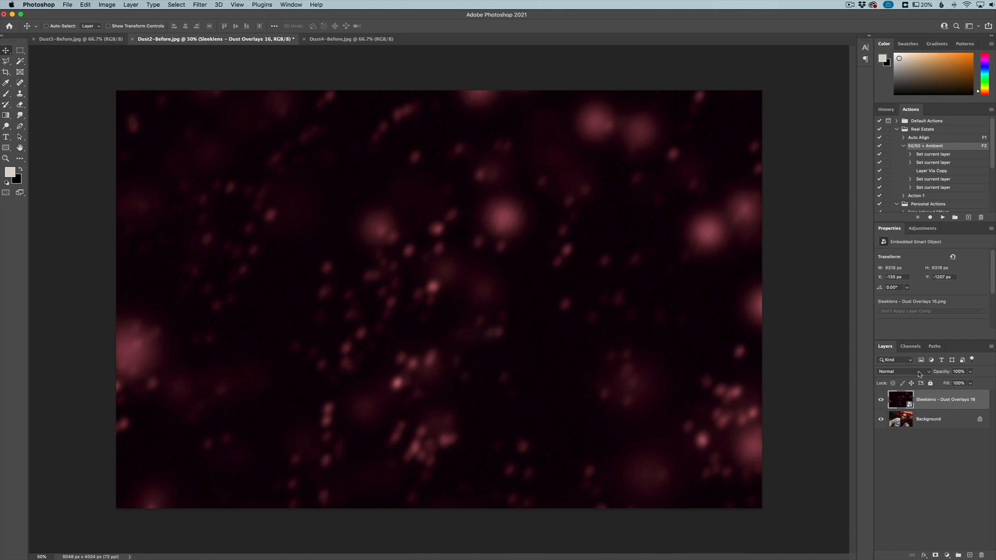
Step: Set the dust overlay layer's blend mode to Screen so only the bright sparks show
click(895, 372)
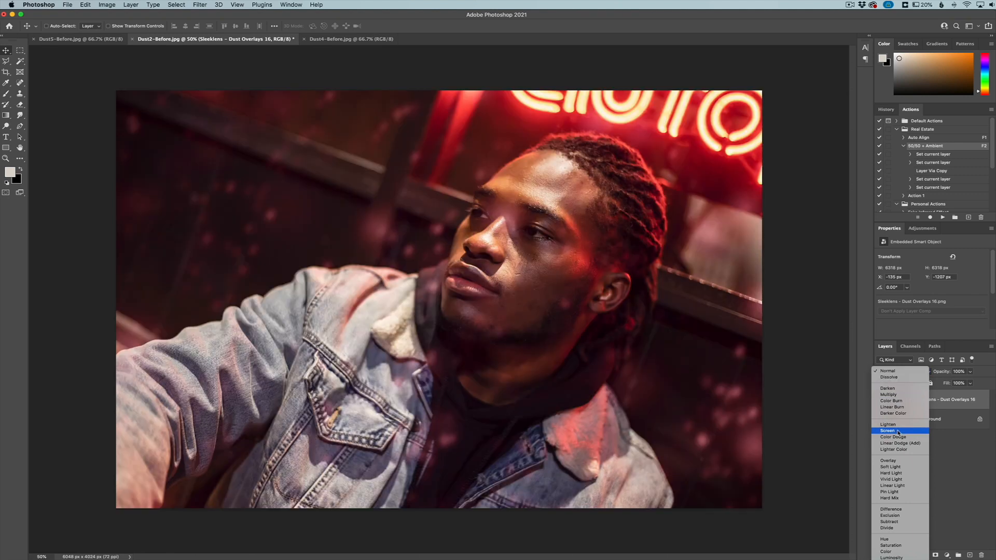
click(888, 430)
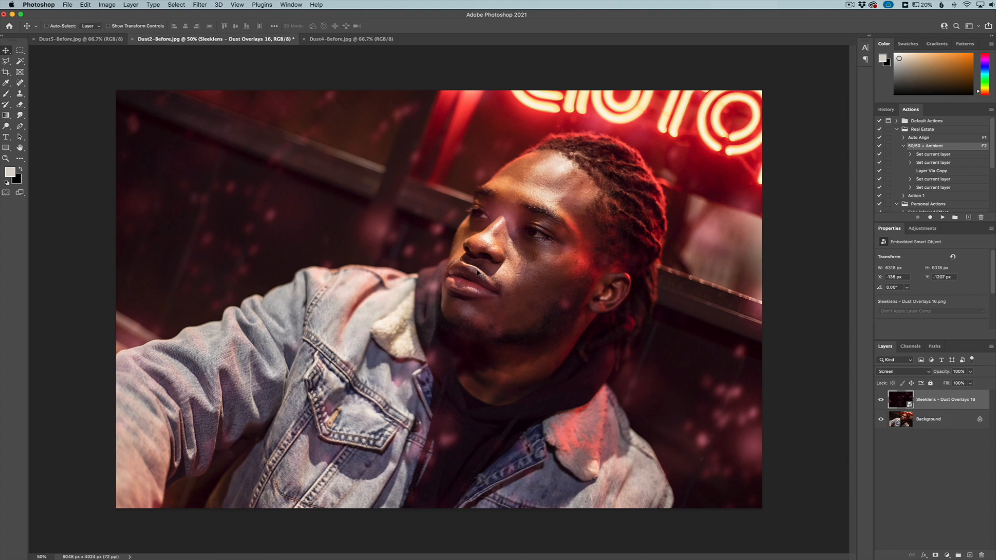
mouse_move(540, 293)
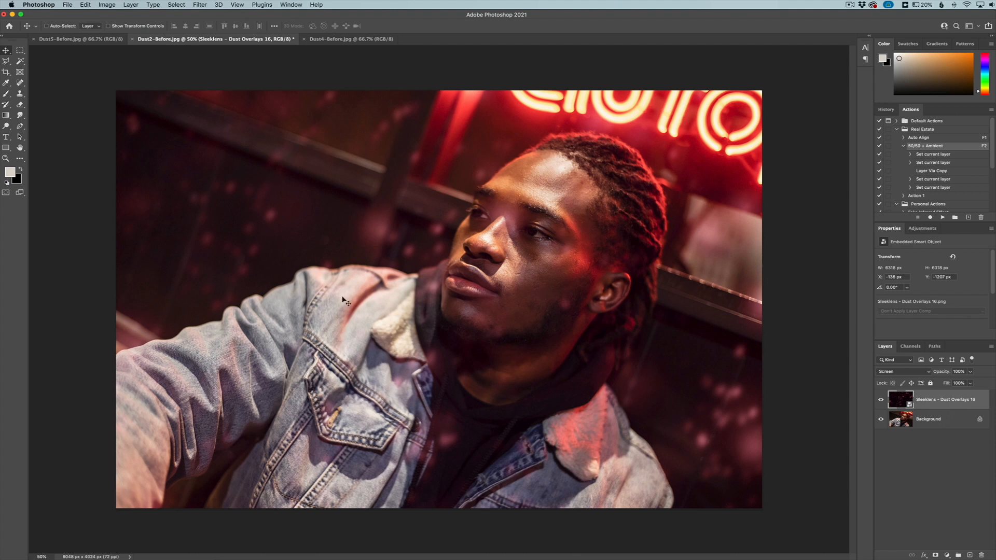
mouse_move(135, 208)
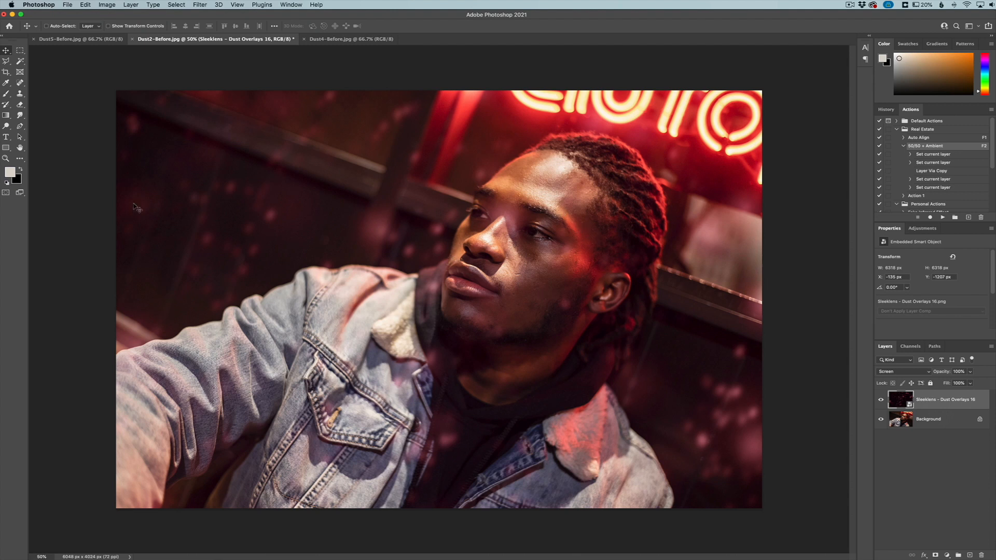
mouse_move(505, 327)
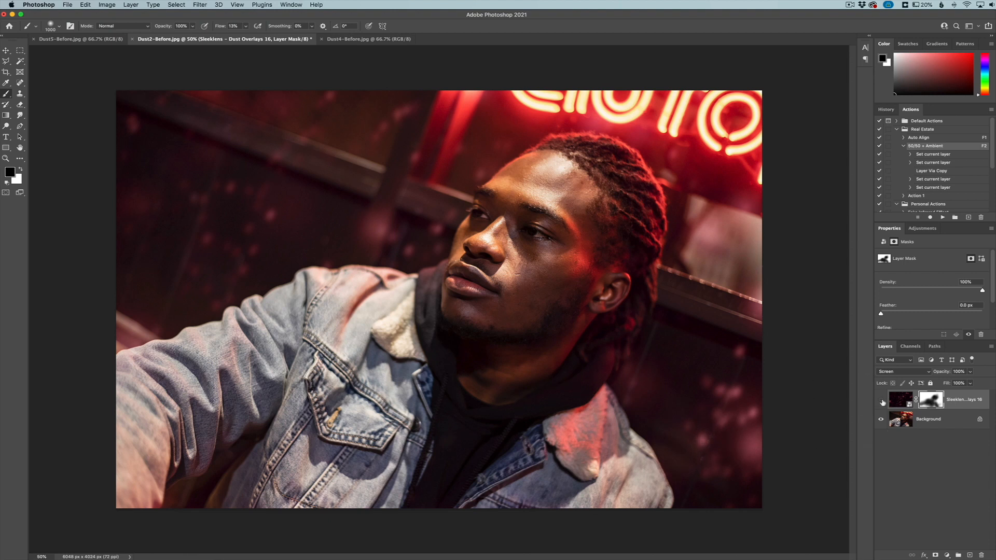
mouse_move(507, 297)
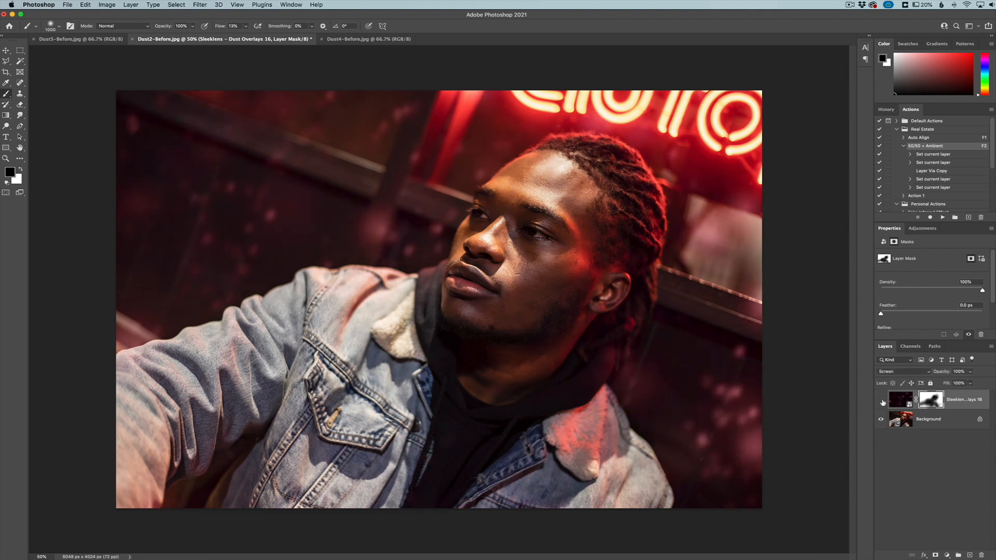
mouse_move(801, 390)
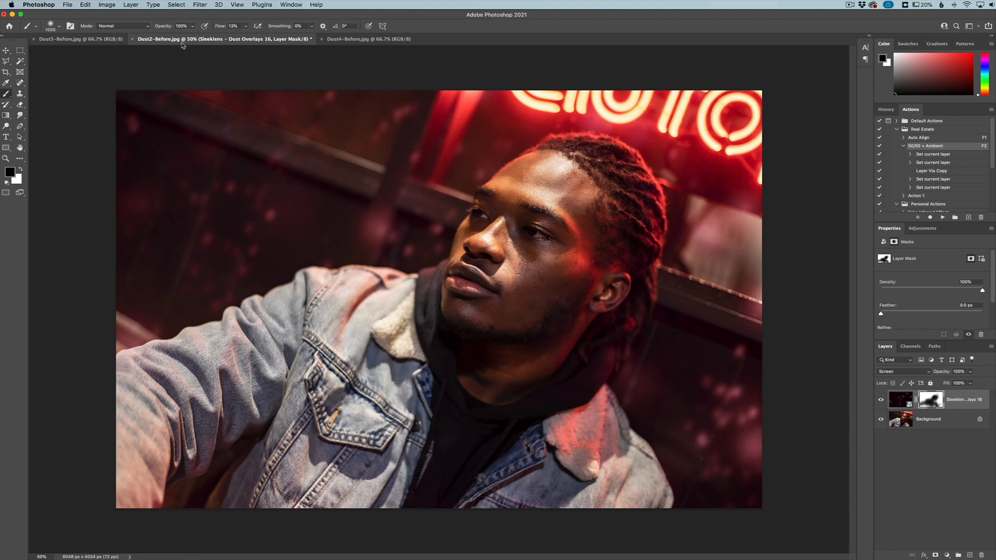
Step: Switch to the Dust5-Before bodybuilder photo document
click(76, 39)
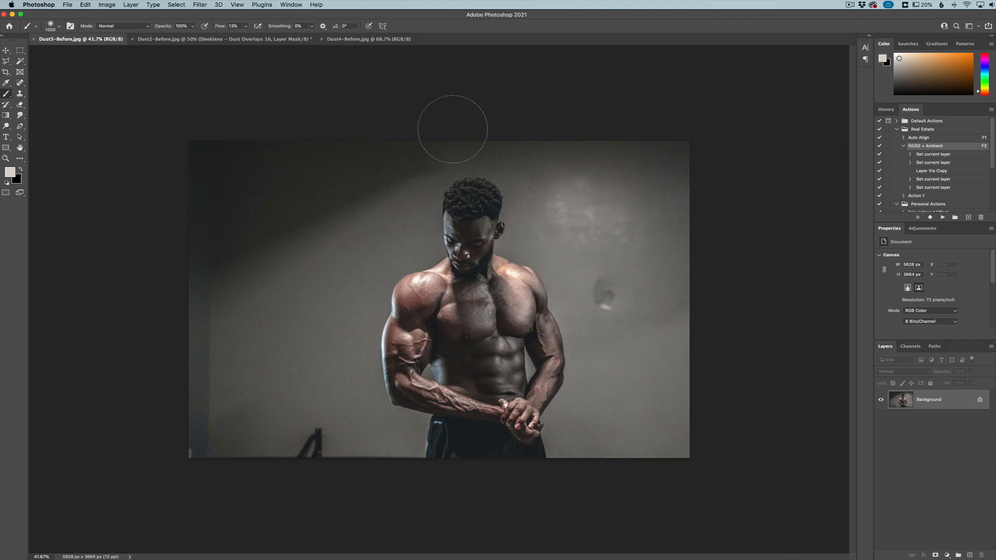
mouse_move(282, 282)
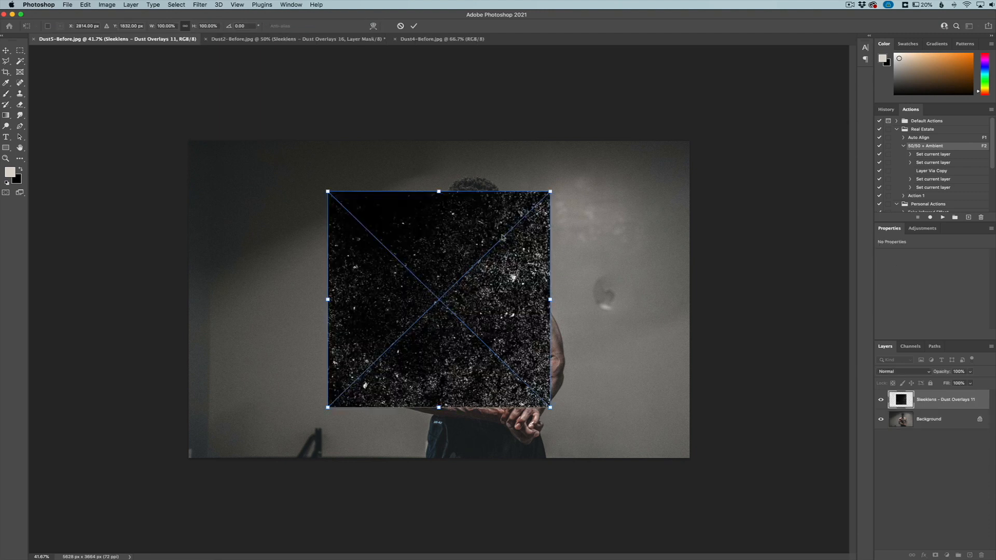
mouse_move(502, 236)
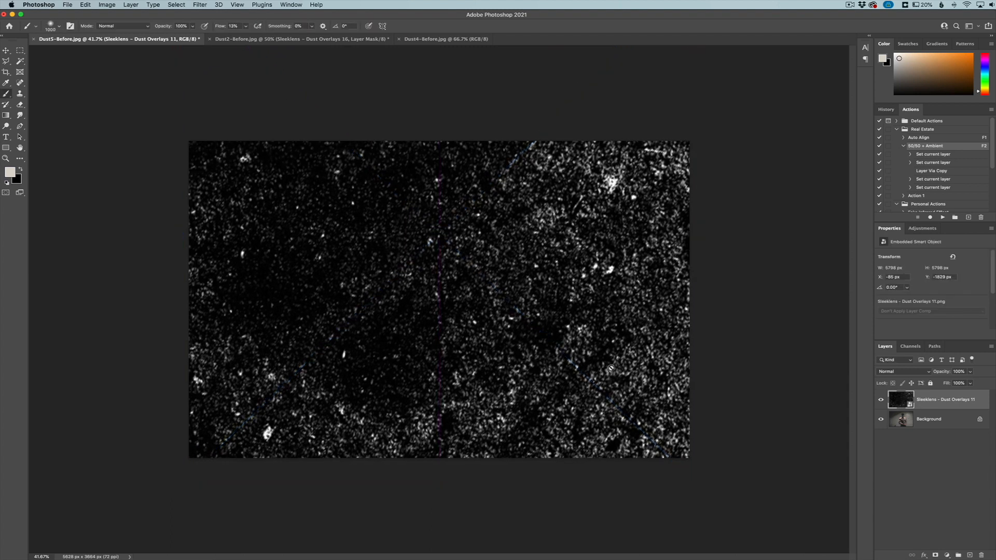
mouse_move(871, 407)
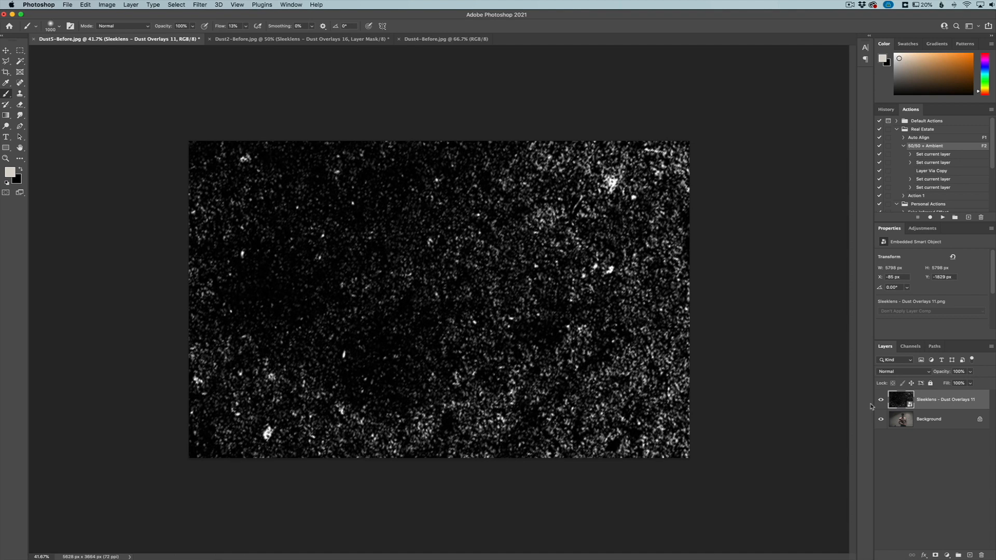
mouse_move(679, 349)
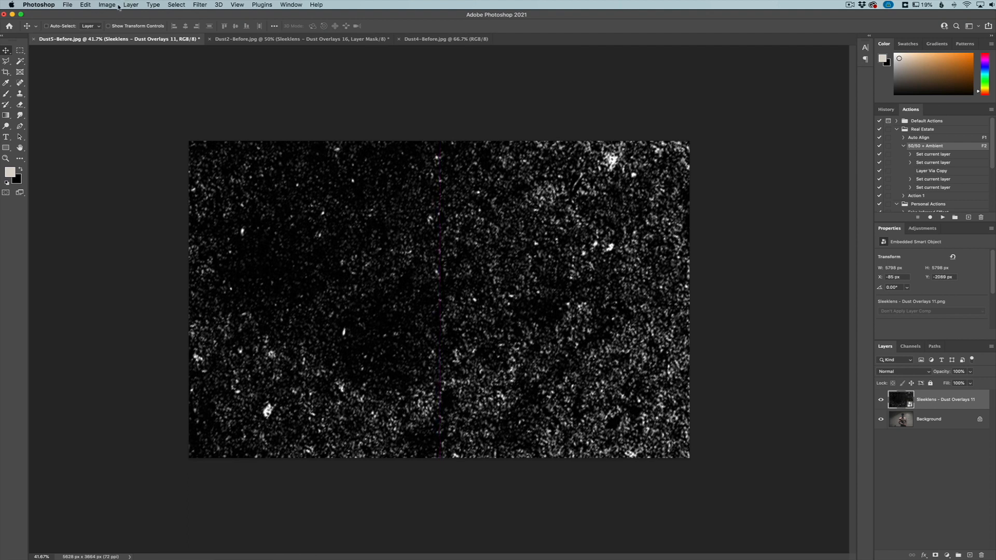
Step: Invert the dust texture and blend it with Multiply to leave dark speckles
click(106, 4)
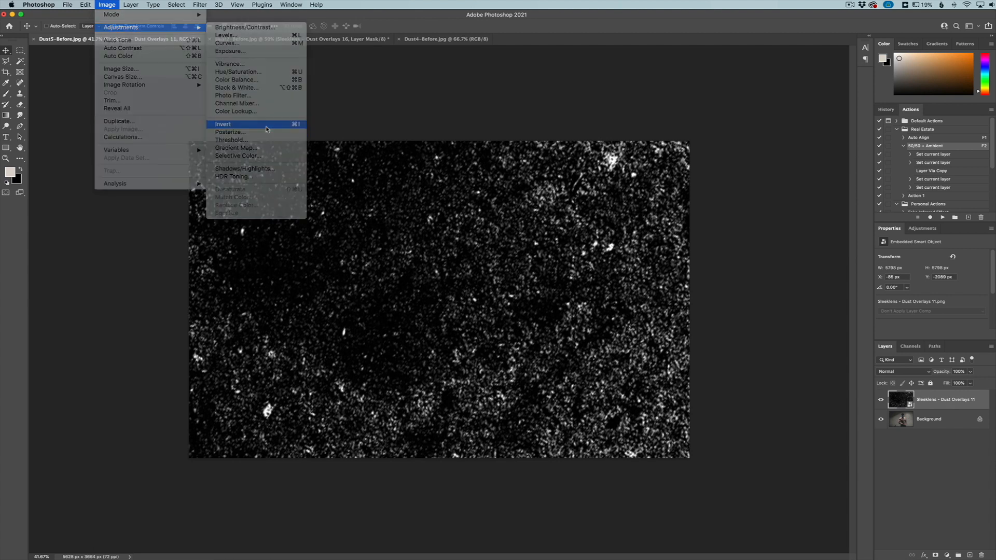
click(222, 124)
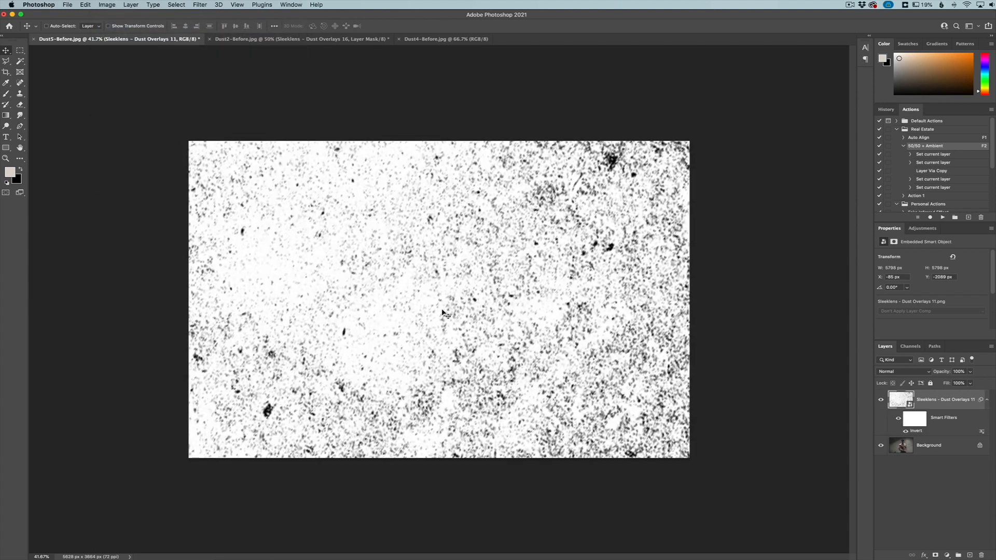
mouse_move(515, 344)
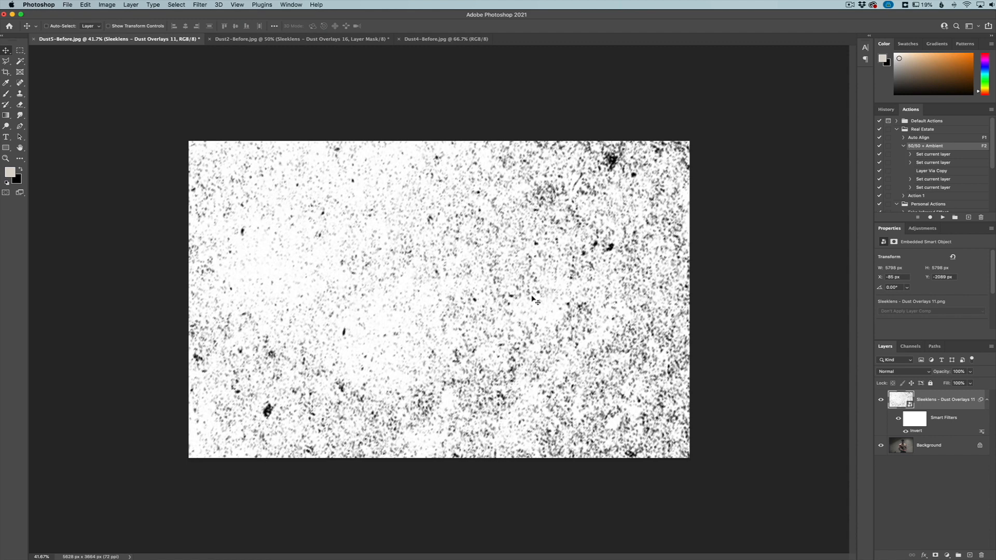
mouse_move(699, 369)
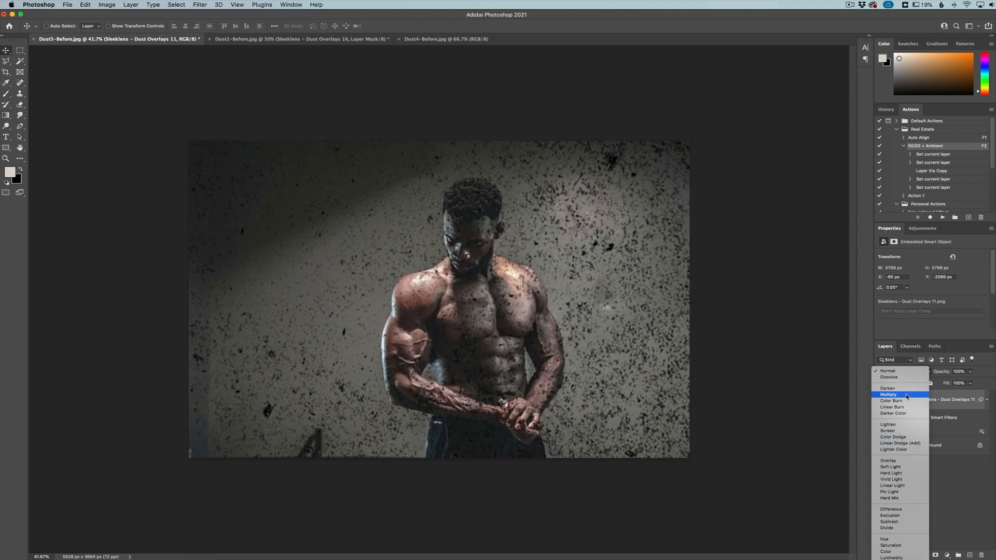
click(889, 395)
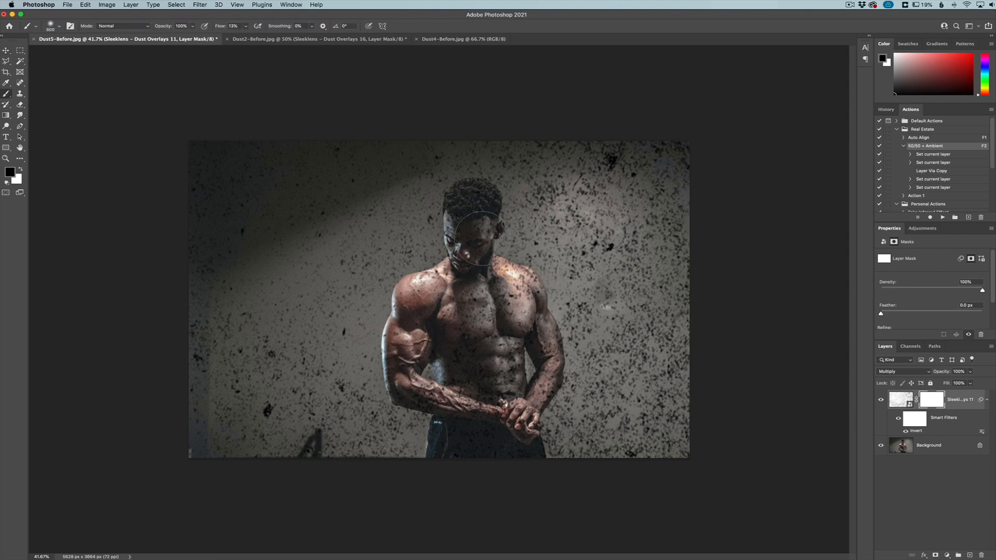
Step: Mask the speckles off the bodybuilder's body by brushing over him
drag(481, 235, 481, 296)
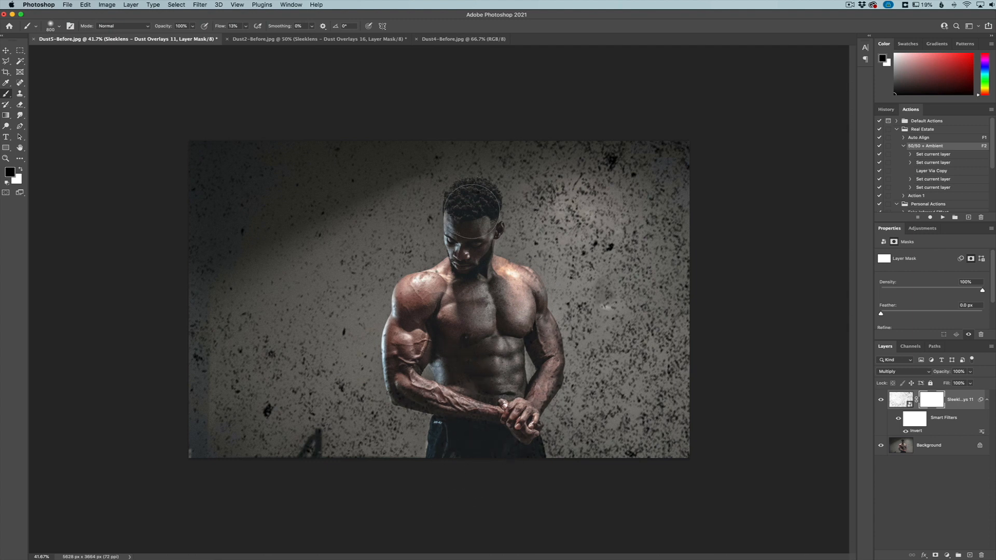
drag(473, 213, 445, 346)
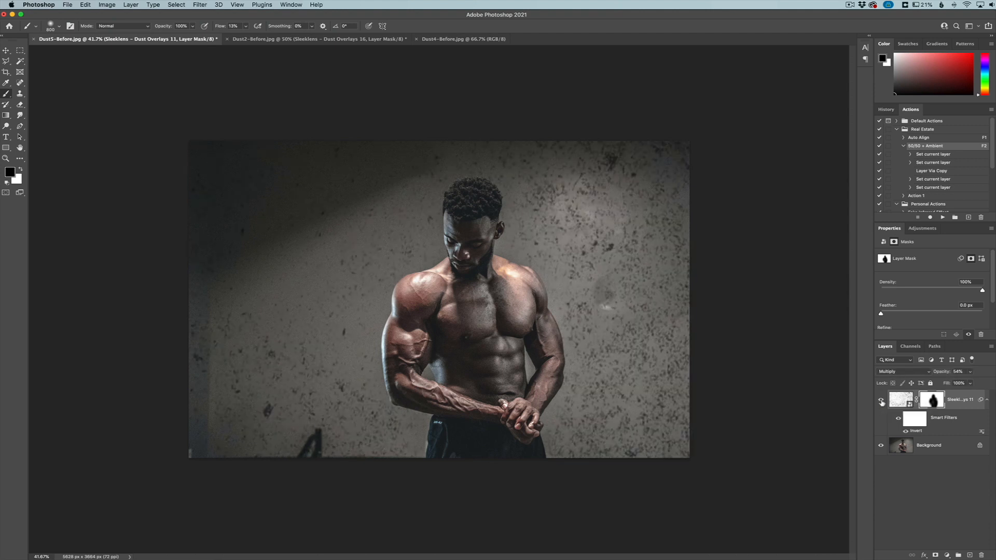
Step: On the Dust4-Before silhouette, invert Dust Overlays 7, multiply it and lower opacity to 80%
click(463, 38)
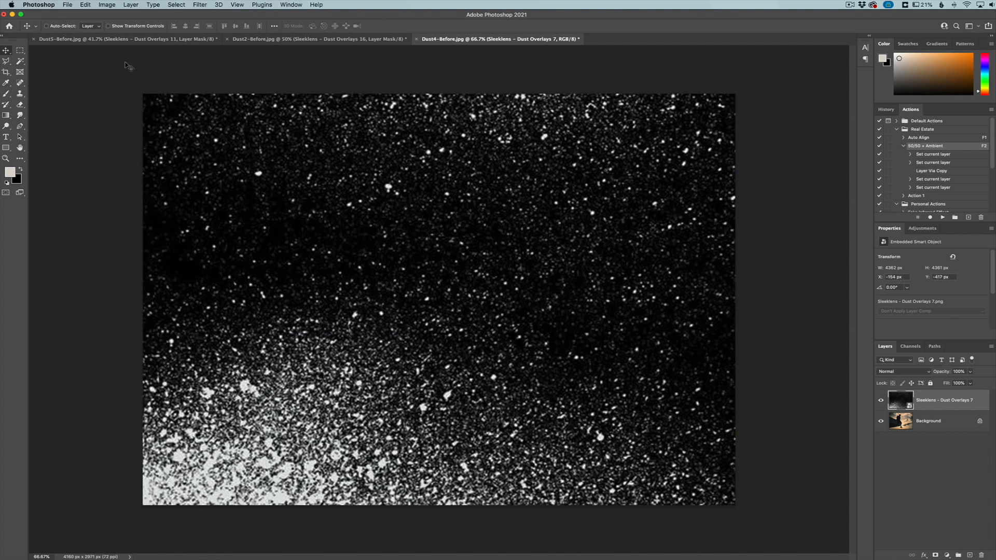
click(106, 4)
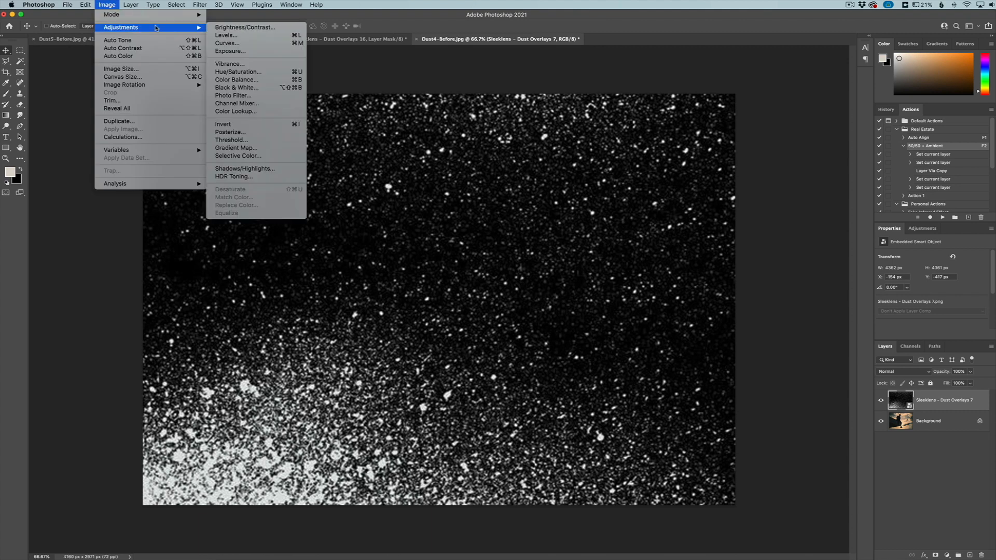
click(222, 123)
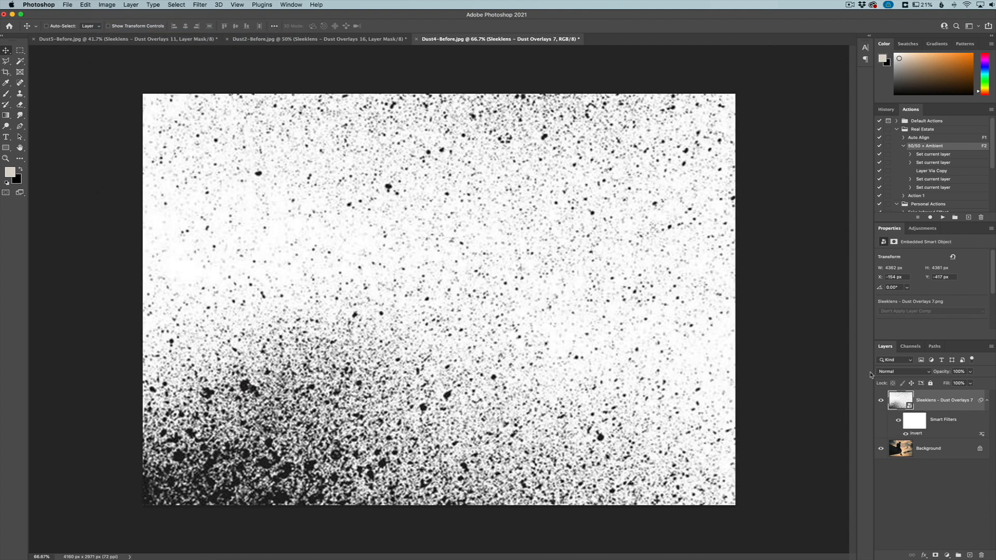
click(903, 371)
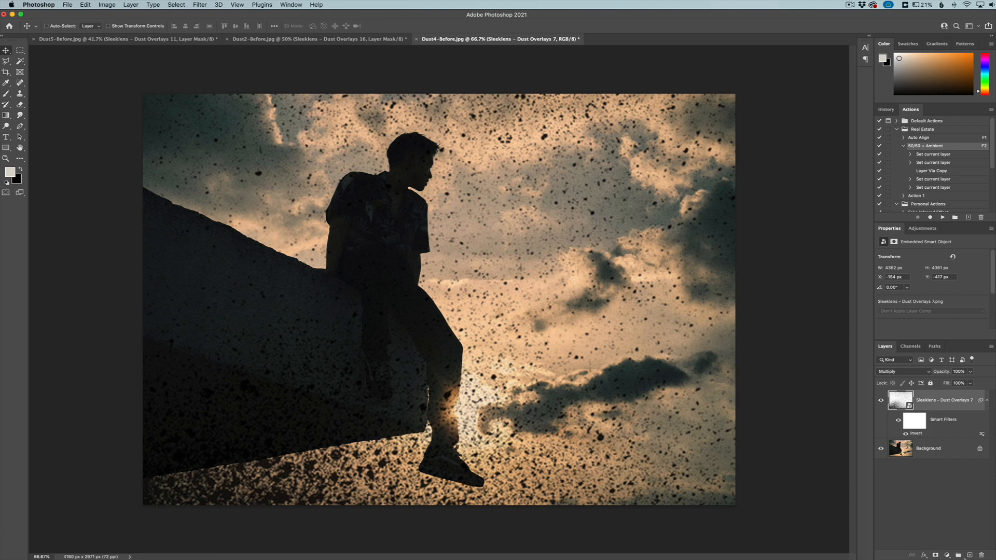
click(962, 372)
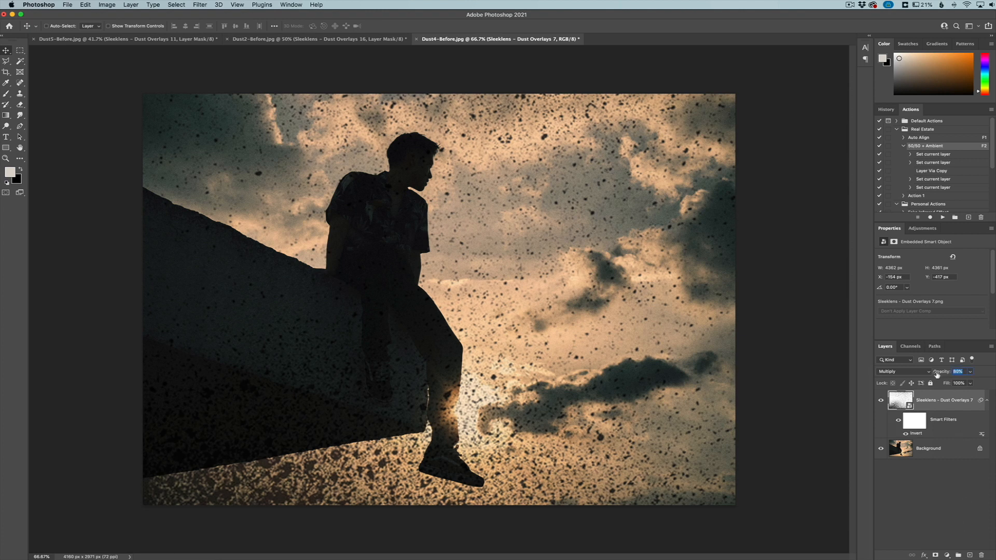